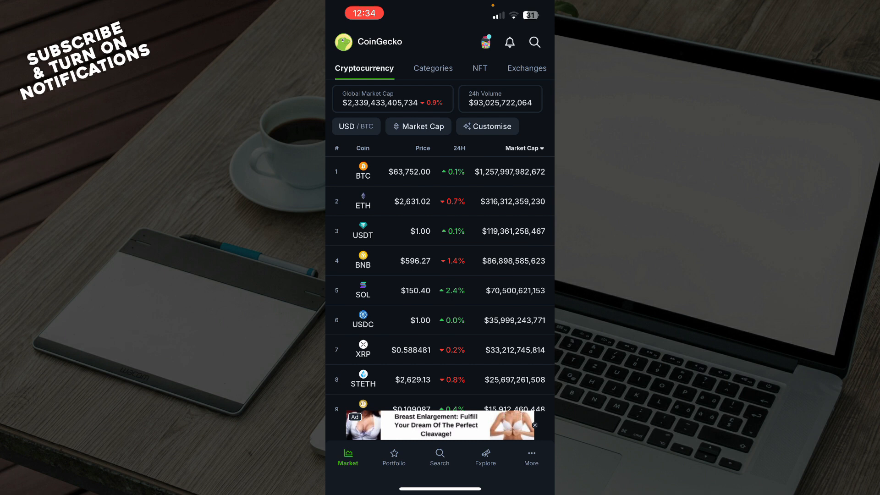
Step: Dismiss the ad banner and browse the Portfolio and Explore tabs before returning to the Market list
{"action": "left_click", "coordinate": [533, 424]}
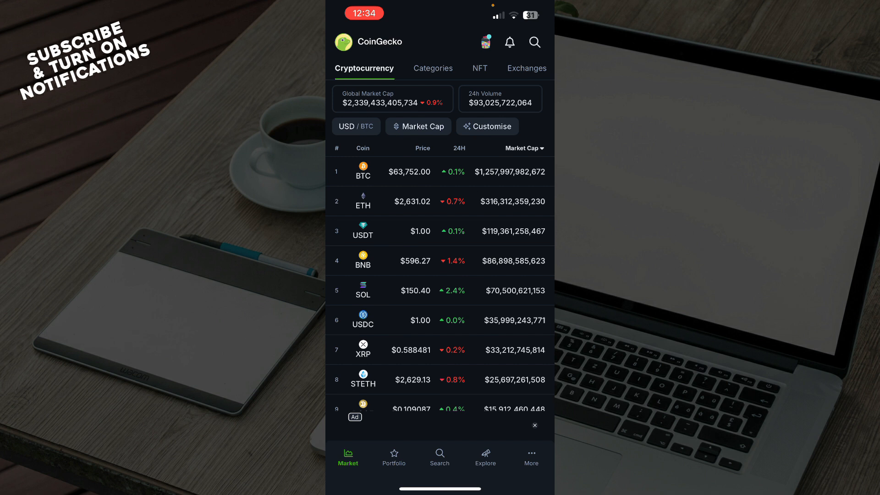
{"action": "left_click", "coordinate": [394, 456]}
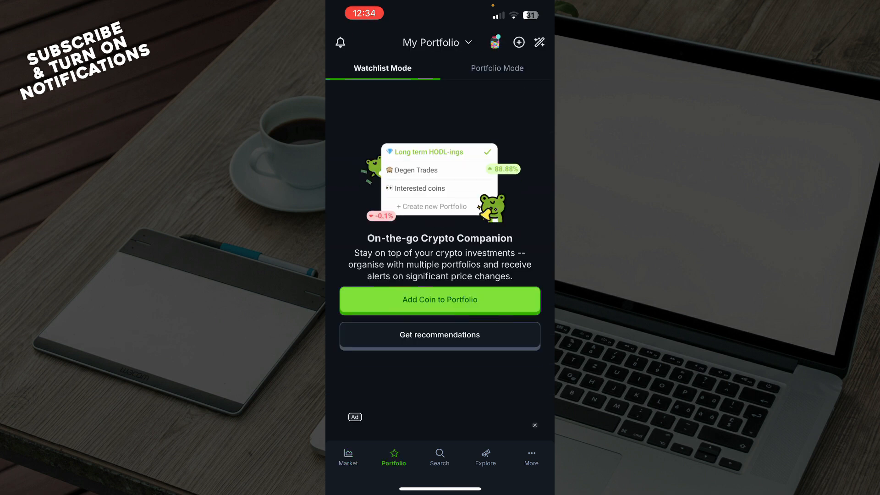
{"action": "left_click", "coordinate": [485, 457]}
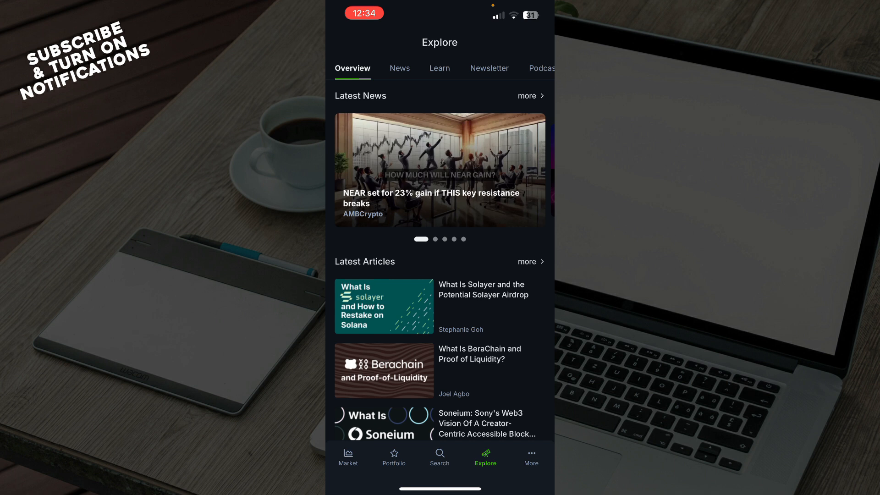
{"action": "left_click", "coordinate": [348, 456]}
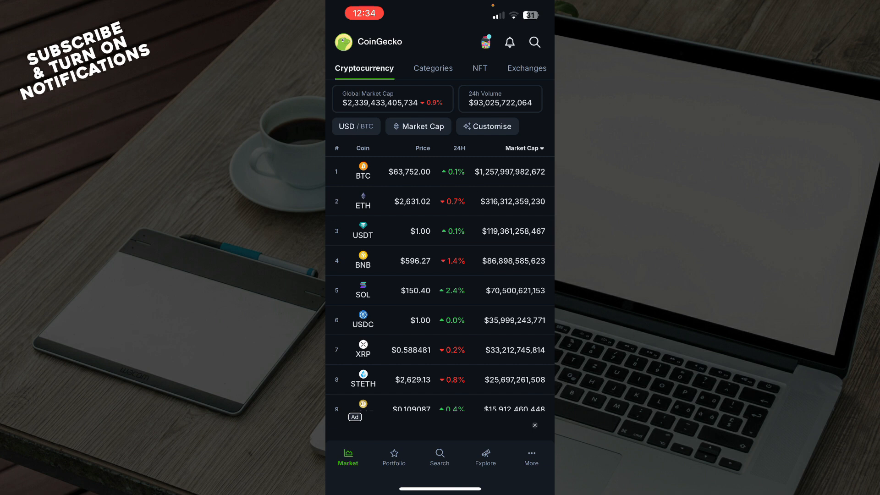
Step: Go to the More menu and scroll through its settings list to reach My Account
{"action": "left_click", "coordinate": [530, 455]}
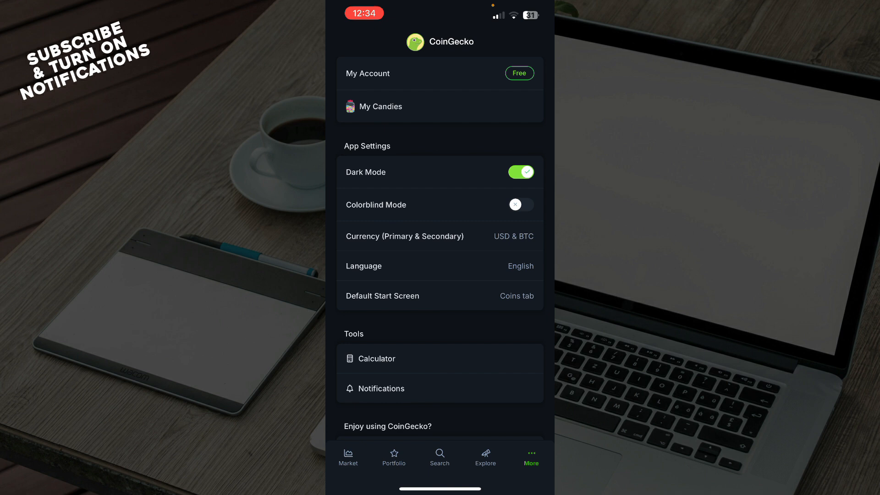
{"action": "scroll", "scroll_direction": "down", "scroll_amount": 3}
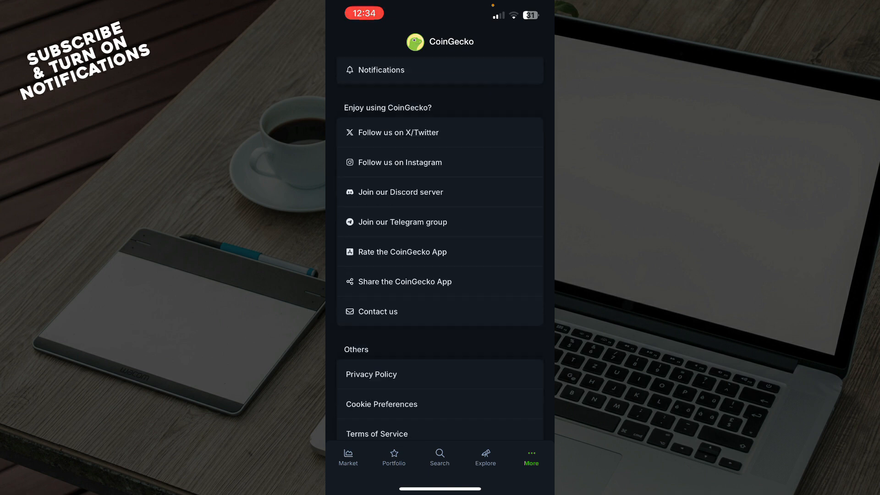
{"action": "scroll", "scroll_direction": "up", "scroll_amount": 3}
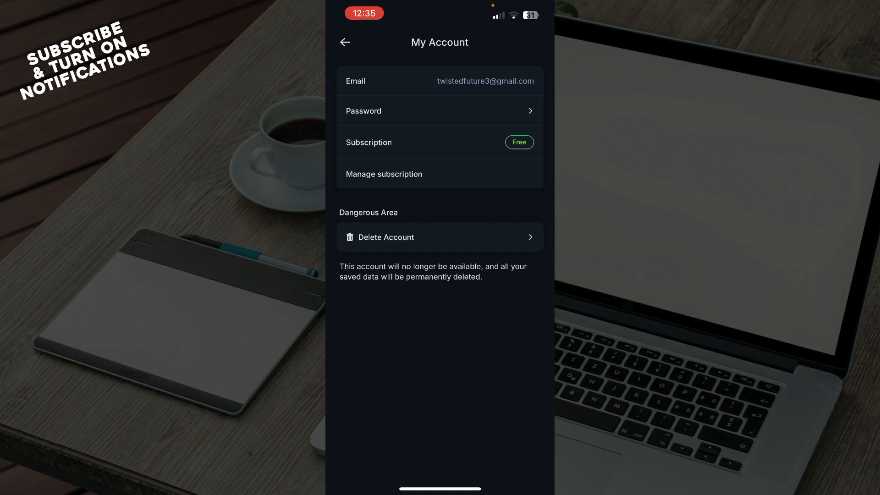
Step: View the Change Password form, back out to the More menu, and return to the Market list
{"action": "left_click", "coordinate": [439, 111]}
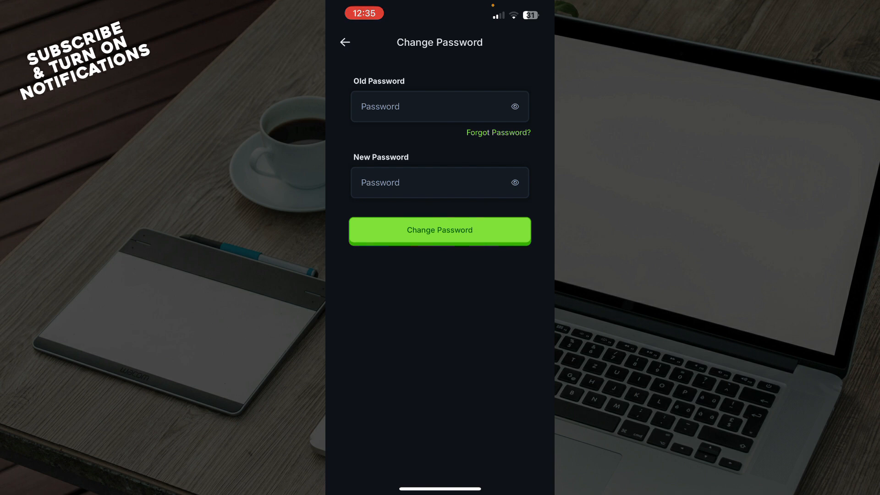
{"action": "left_click", "coordinate": [345, 42]}
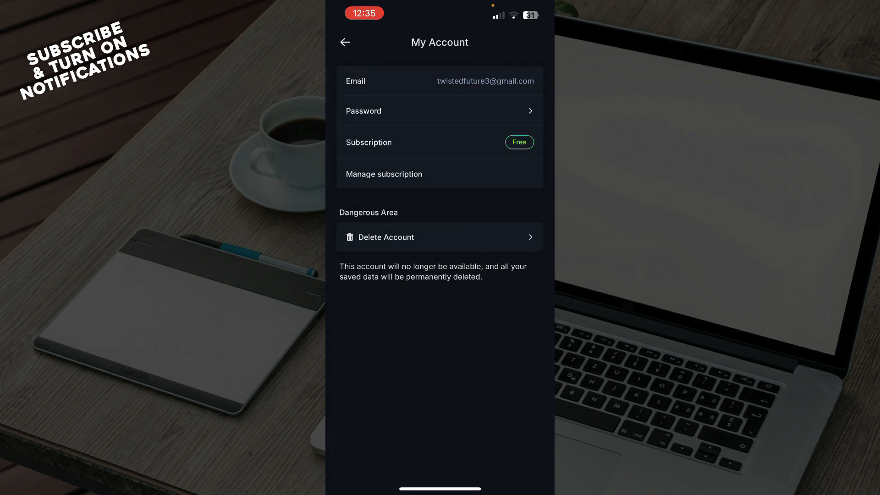
{"action": "left_click", "coordinate": [346, 42]}
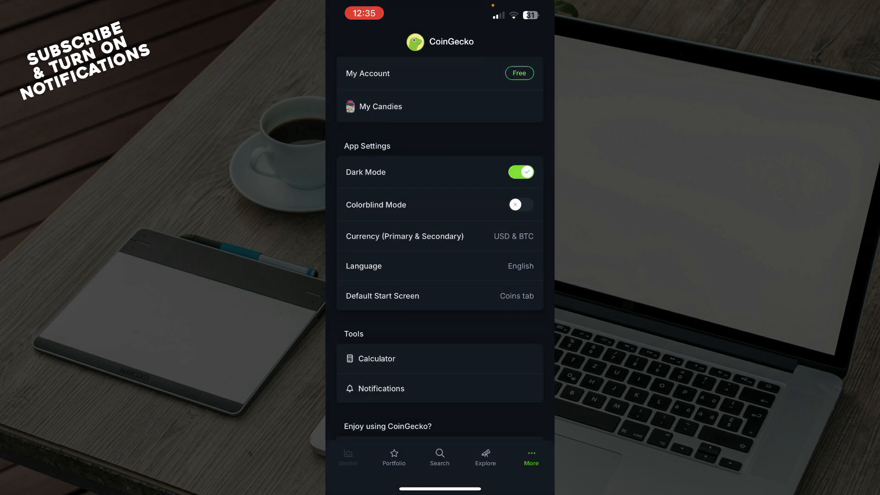
{"action": "left_click", "coordinate": [348, 456]}
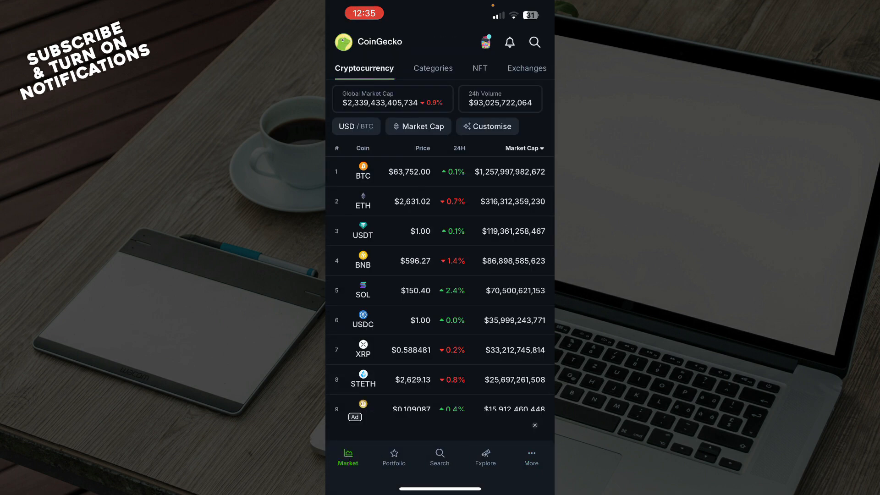